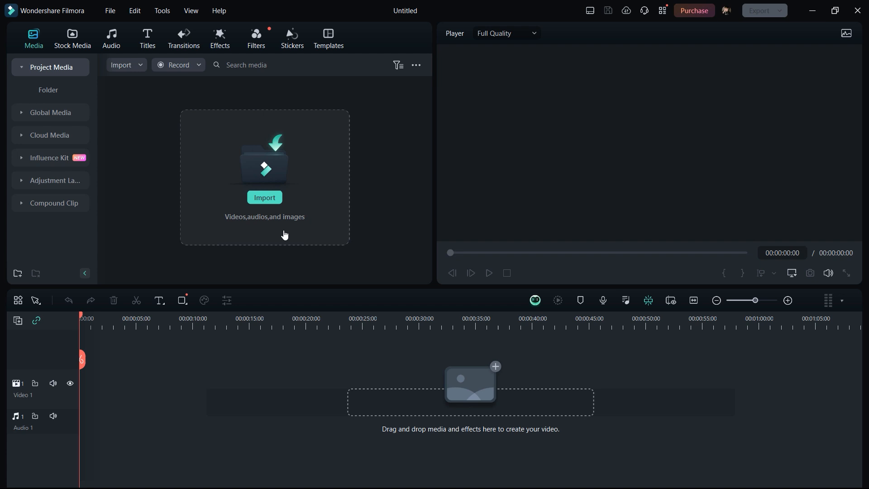
pyautogui.moveTo(54, 161)
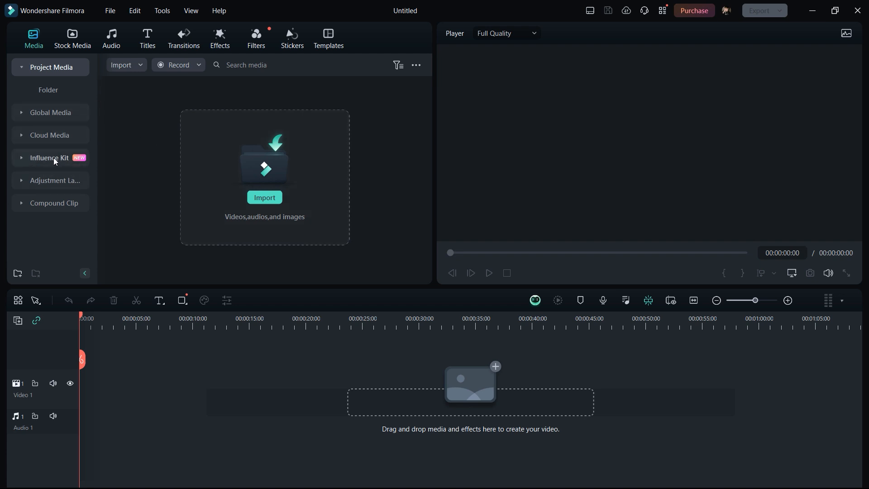
# Show the Influence Kit template packs from the Media panel sidebar
pyautogui.click(49, 158)
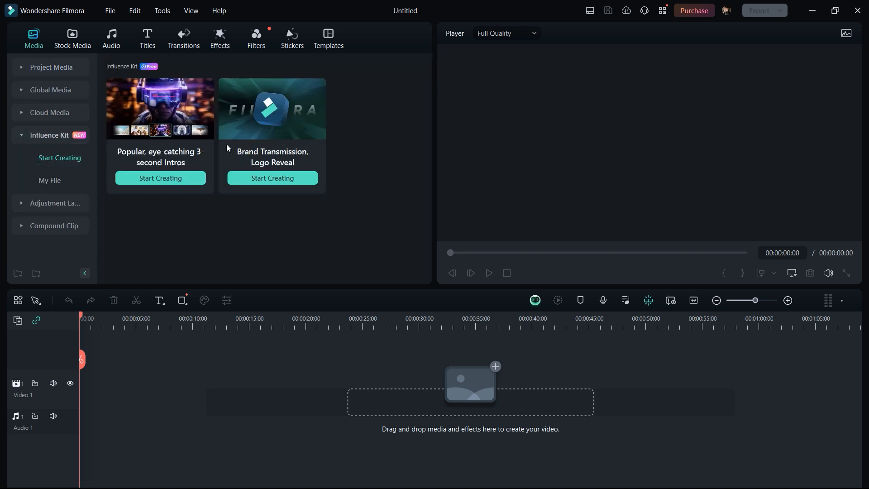
pyautogui.moveTo(237, 162)
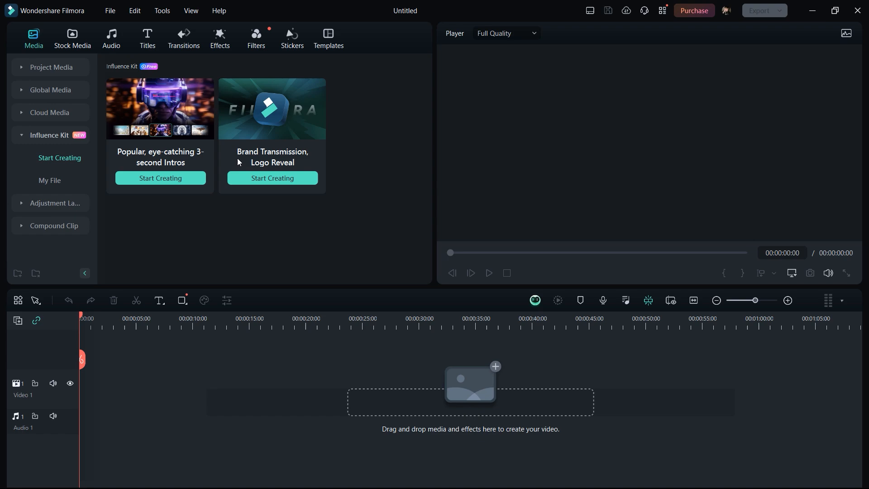
pyautogui.moveTo(272, 178)
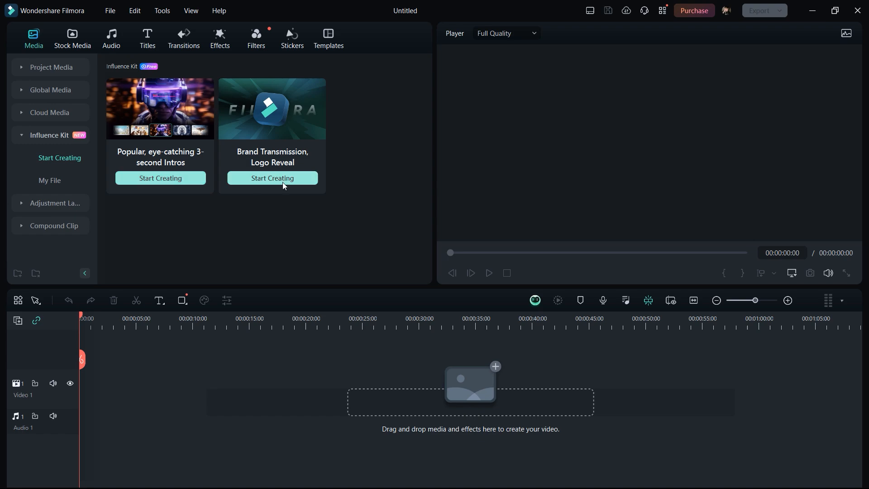
# Start a Brand Transmission logo reveal and preview Digital Pixel 02, Fly in and Circle Glitch styles
pyautogui.click(273, 178)
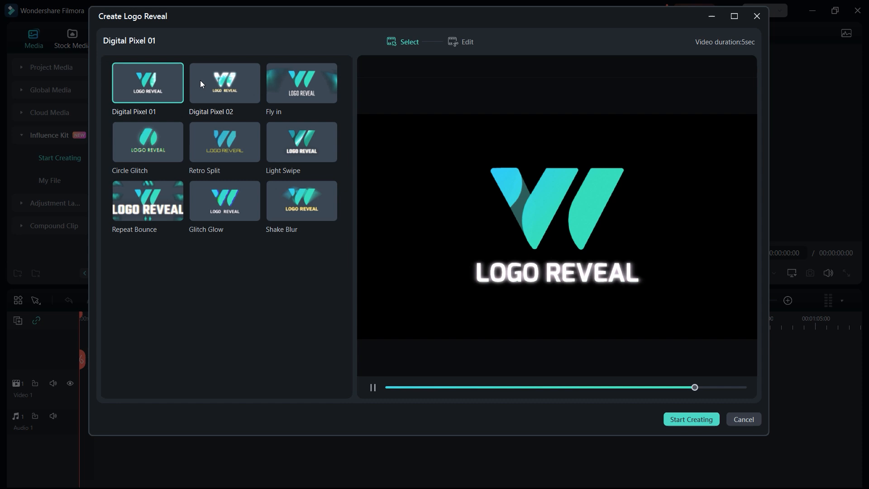
pyautogui.click(225, 82)
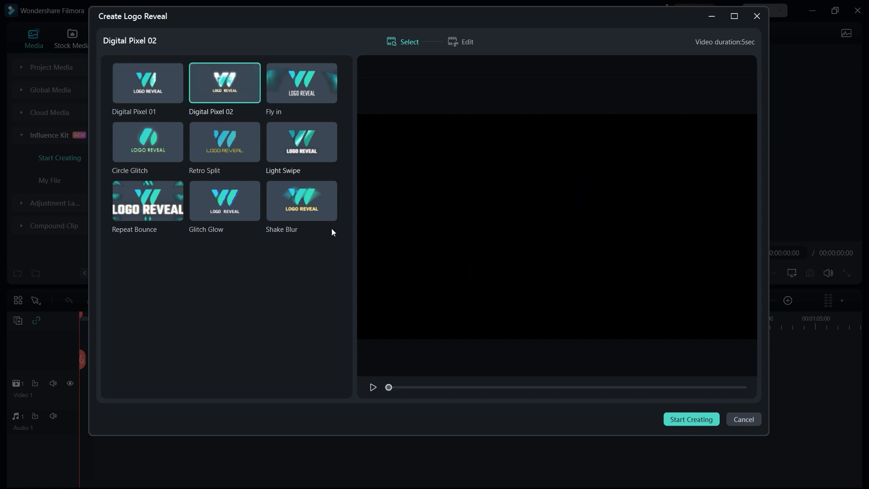
pyautogui.click(373, 387)
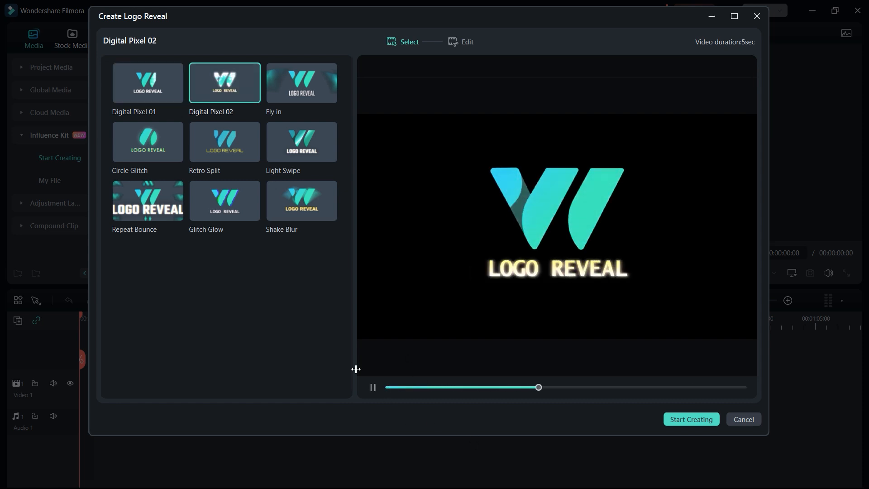
pyautogui.click(301, 82)
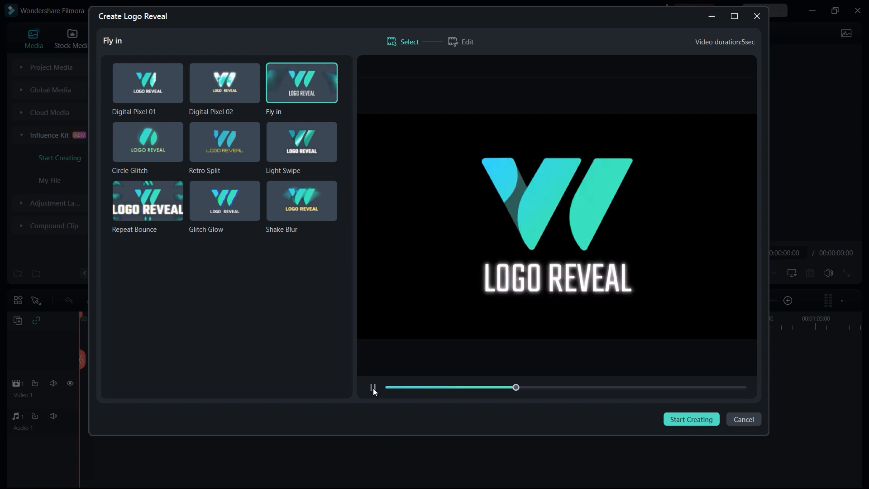
pyautogui.click(147, 141)
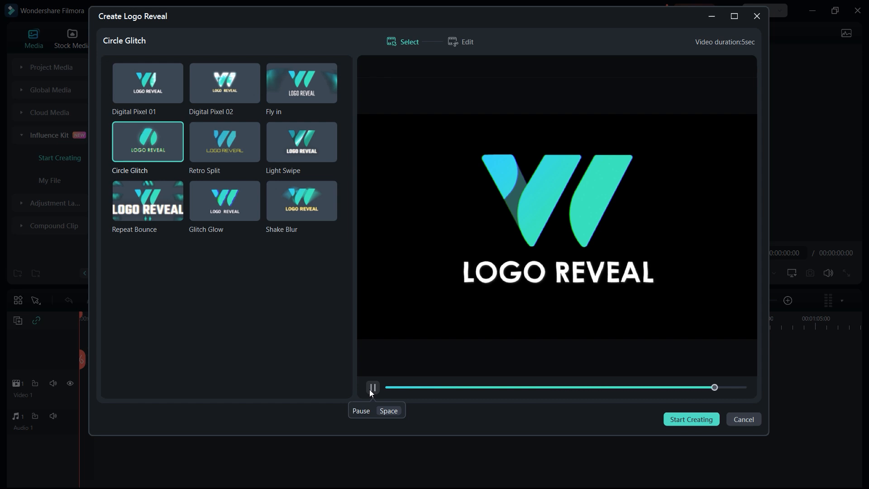
# Choose the Light Swipe style and play its 4-second preview
pyautogui.click(301, 141)
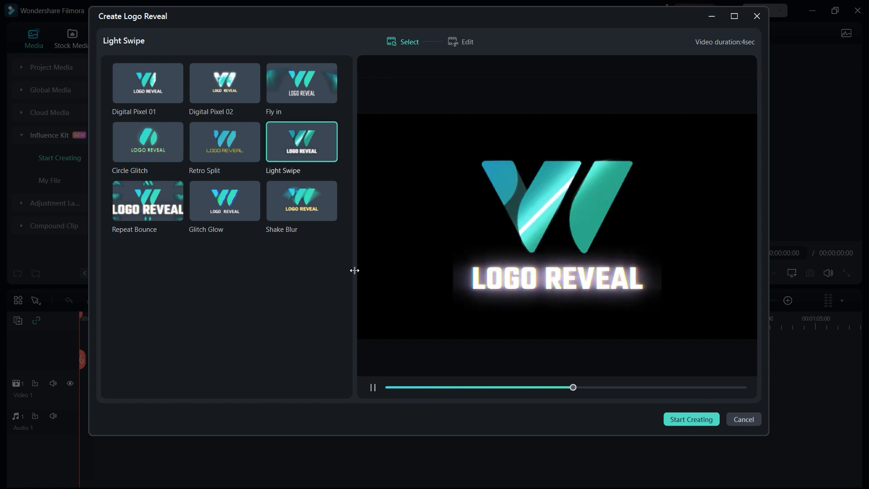
pyautogui.click(373, 386)
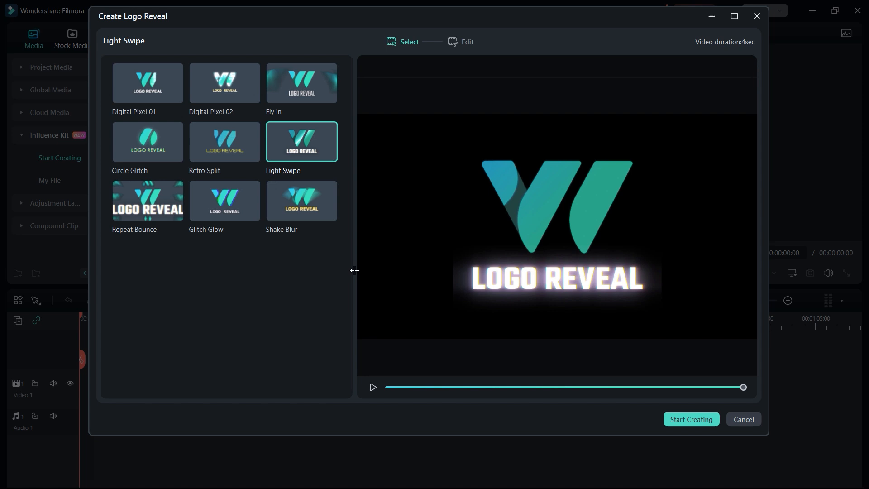
pyautogui.moveTo(314, 275)
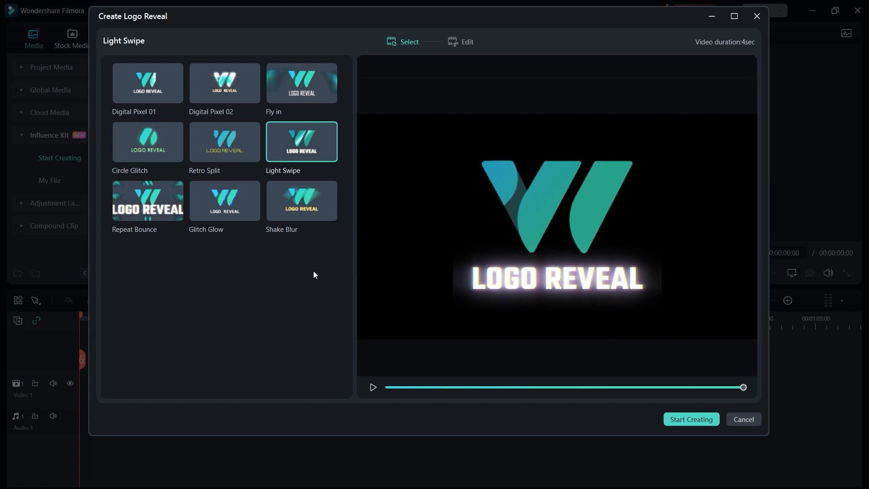
pyautogui.moveTo(652, 263)
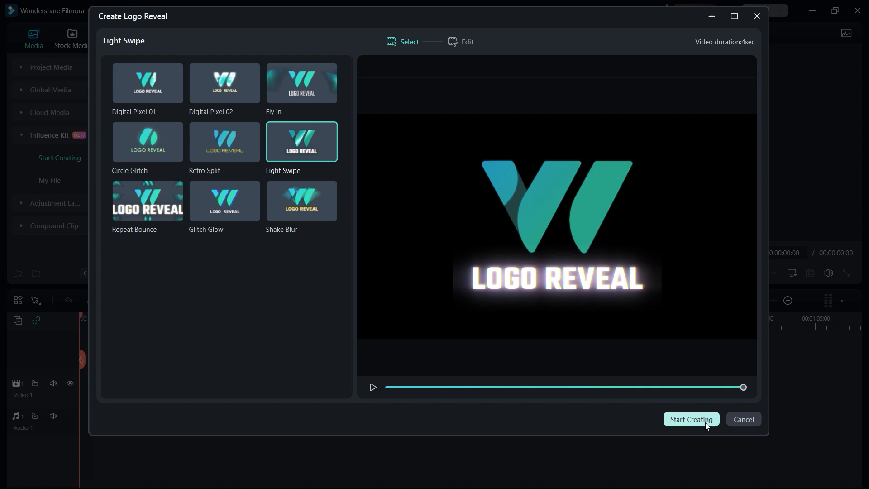
# Customize the Light Swipe reveal, replacing LOGO REVEAL with the text 'Rex VFX'
pyautogui.click(691, 419)
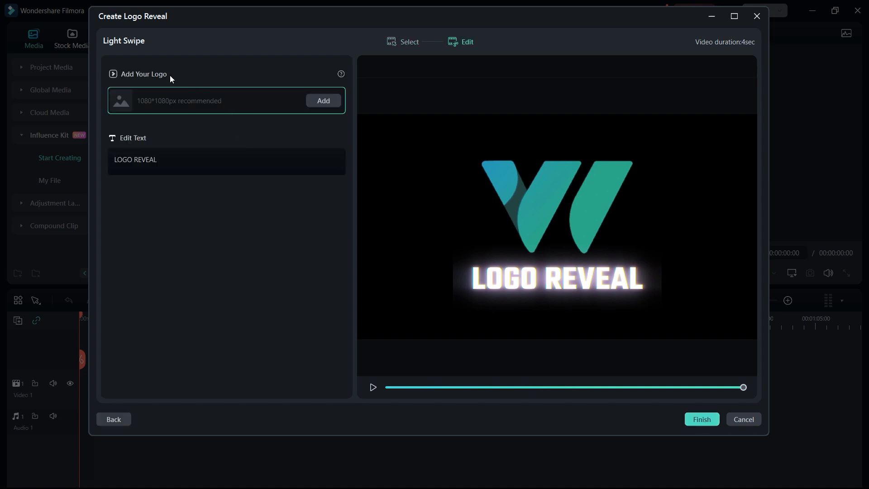
pyautogui.moveTo(175, 119)
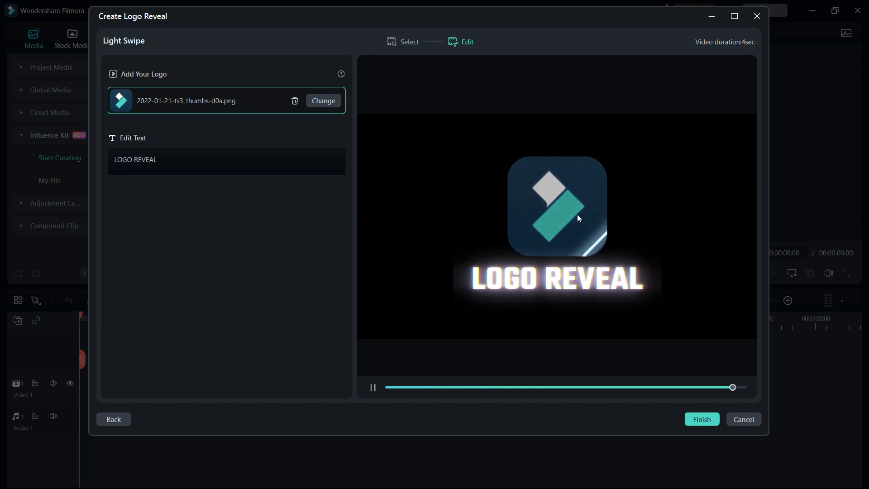
pyautogui.click(226, 159)
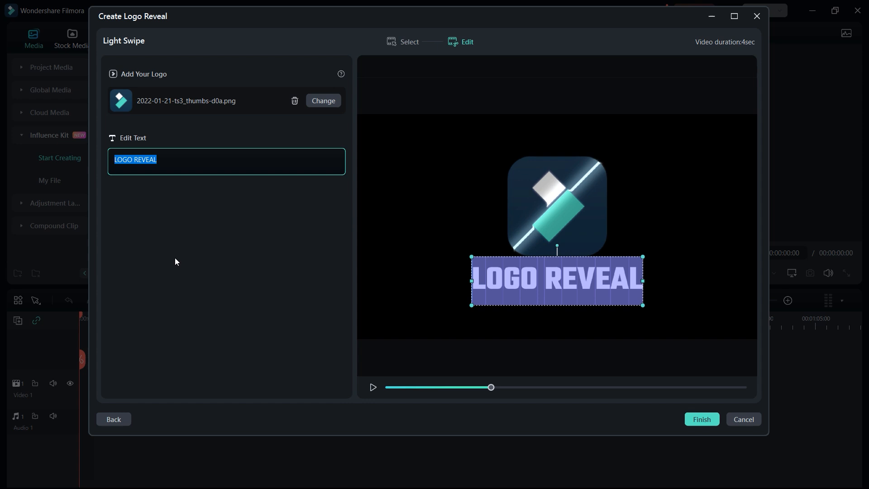
pyautogui.write('Rex')
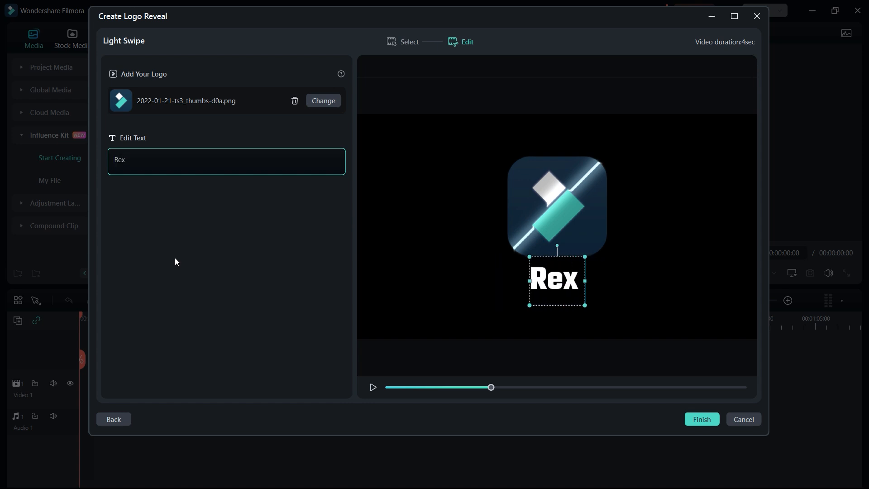
pyautogui.write('VFX')
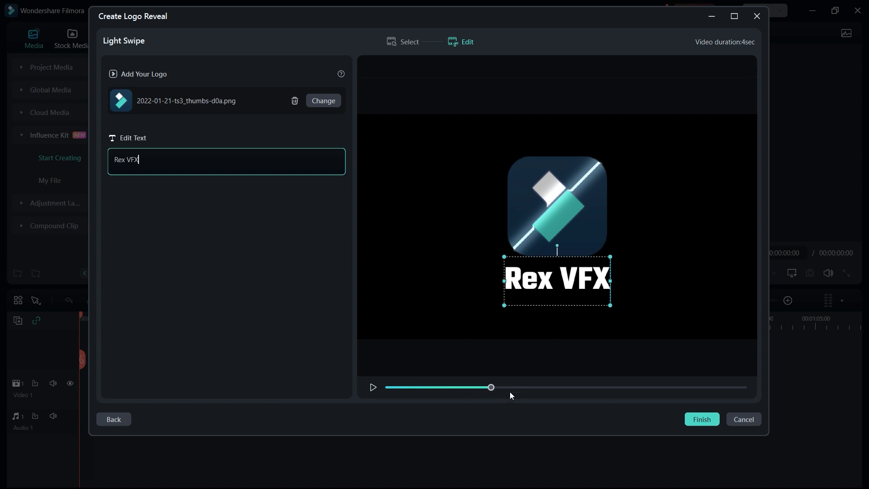
# Preview the customized reveal and finish it onto the timeline as a 4-second clip
pyautogui.click(373, 388)
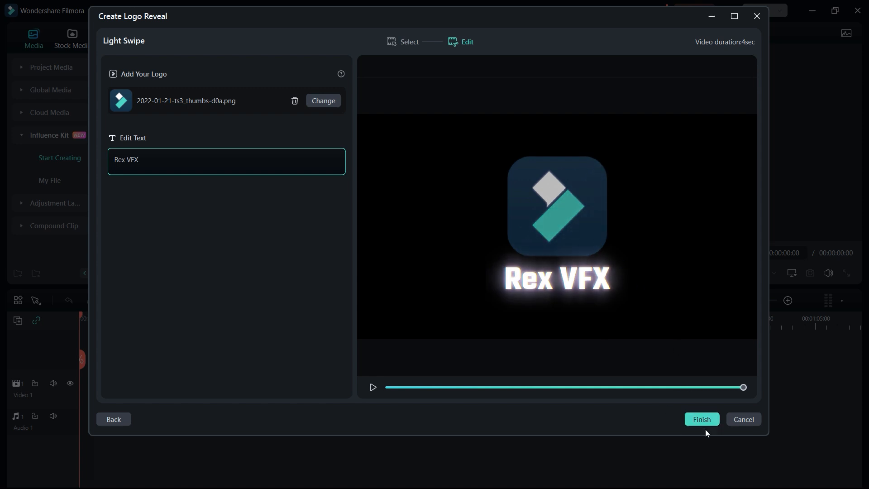
pyautogui.click(700, 419)
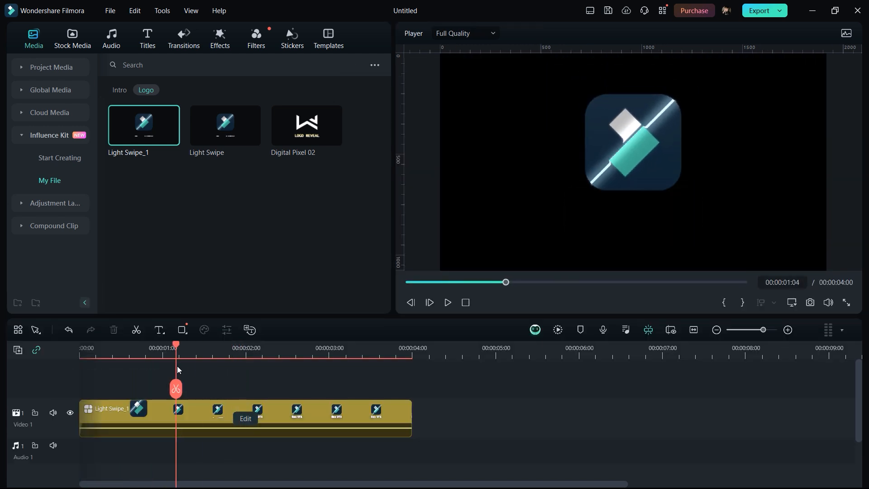
pyautogui.moveTo(352, 316)
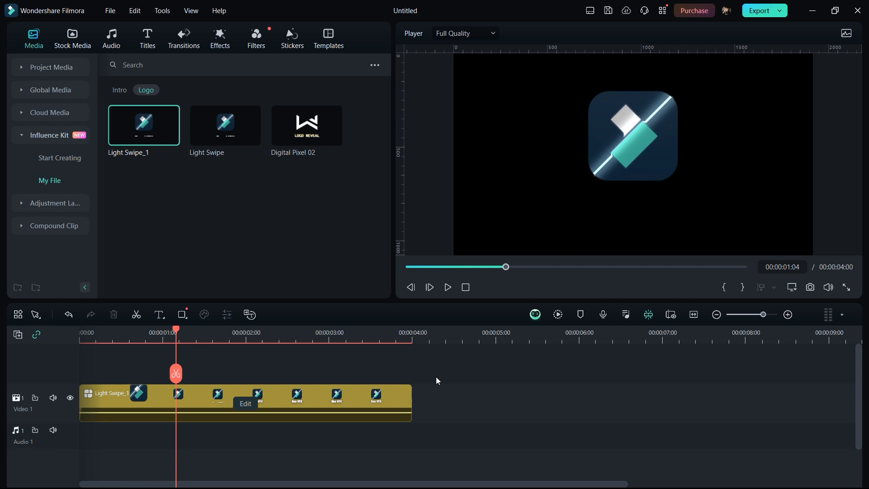
# Switch the media panel to the Stock Media library of clips
pyautogui.click(72, 38)
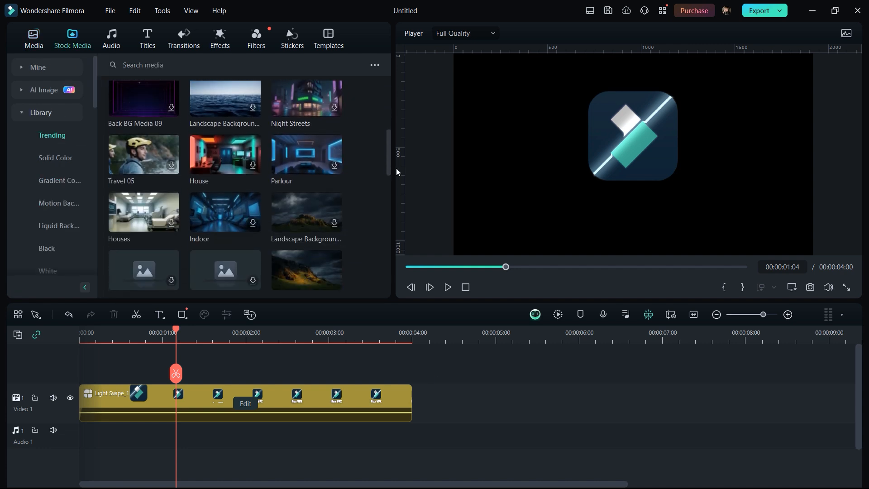
# Add the Back BG Media 06 grid background under the logo and preview the reveal over it
pyautogui.scroll(-3)
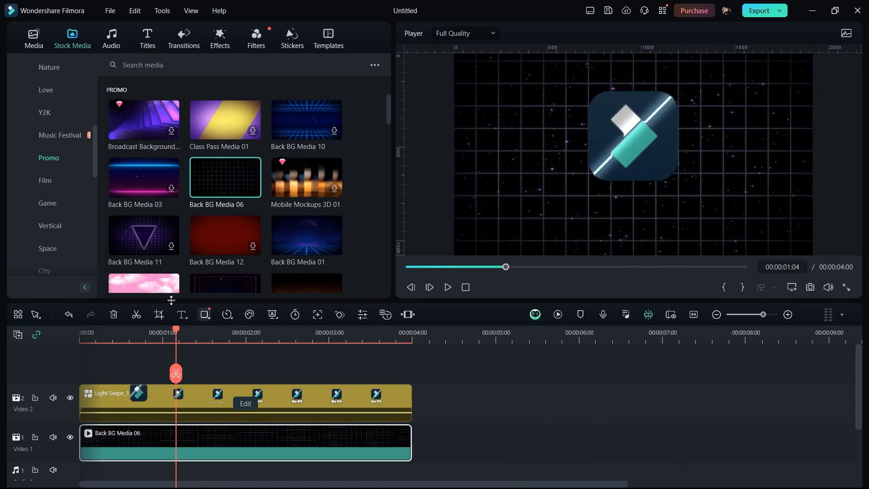
pyautogui.click(446, 286)
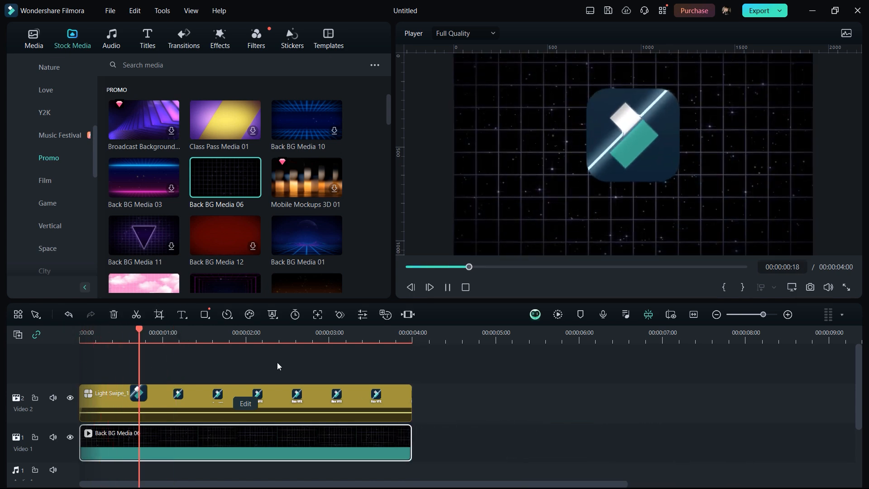
pyautogui.click(245, 332)
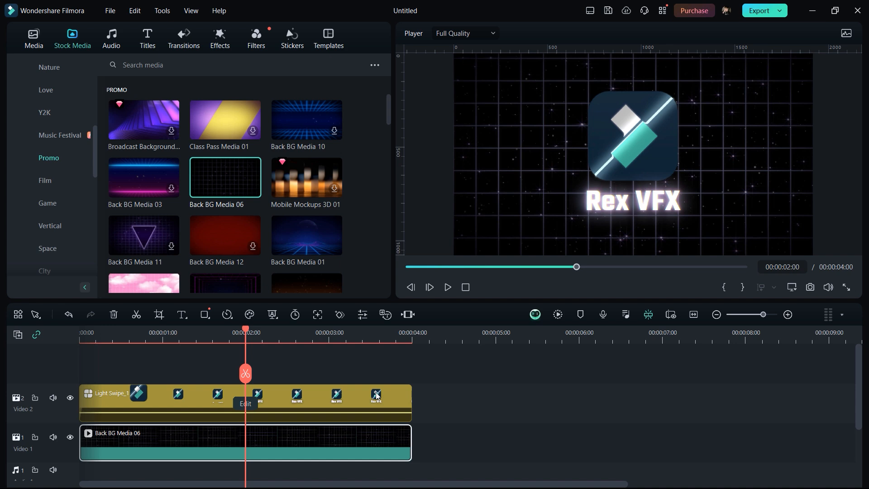
pyautogui.moveTo(377, 443)
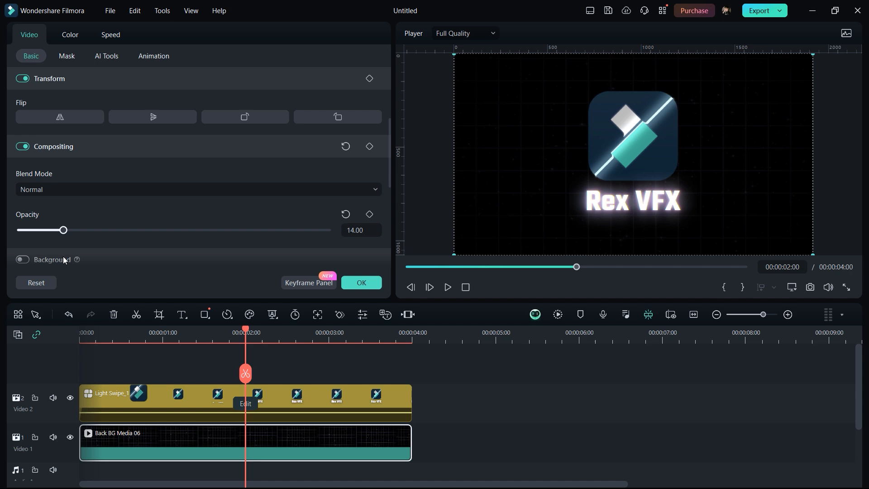
# Confirm the 14 opacity background, replay the reveal from the start, and go to the Audio library
pyautogui.click(71, 39)
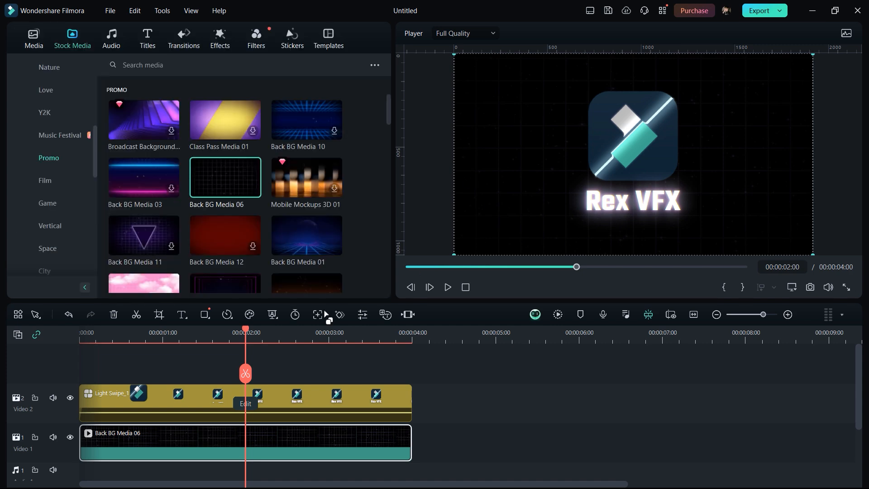
pyautogui.click(447, 287)
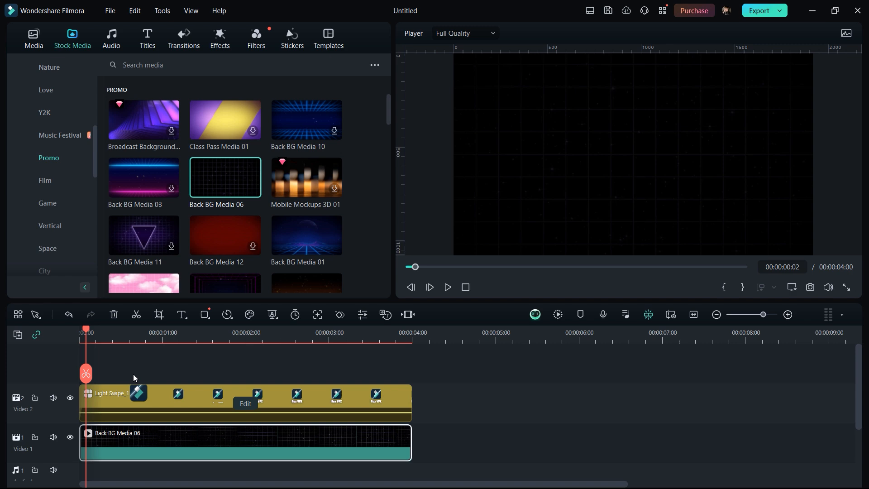
pyautogui.click(446, 286)
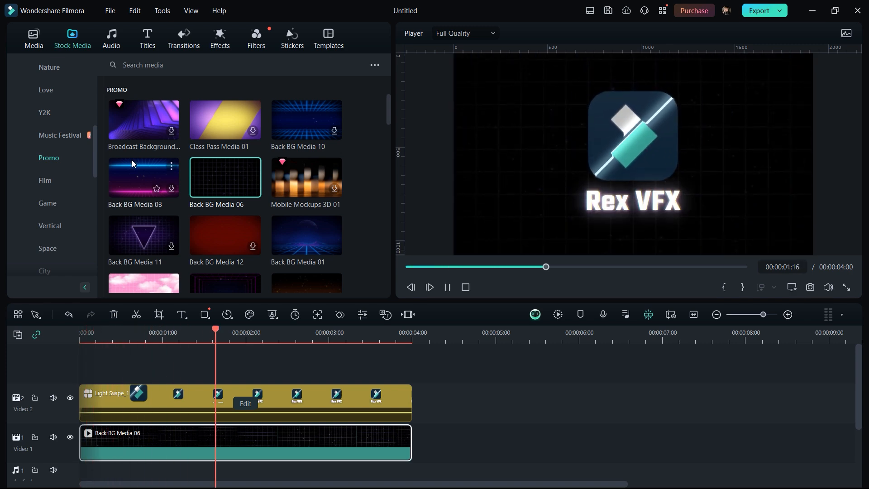
pyautogui.click(110, 38)
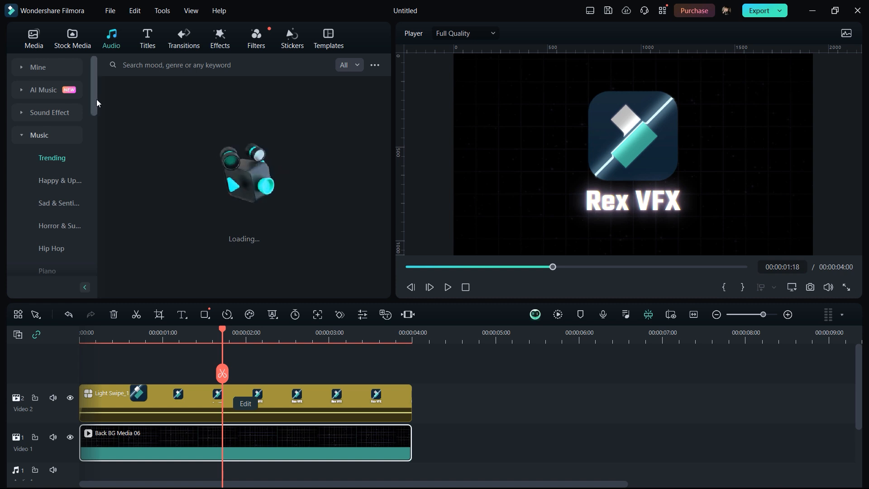
# Browse the Intro music category to place Epic Build up Trailer 2 on the audio track
pyautogui.scroll(-3)
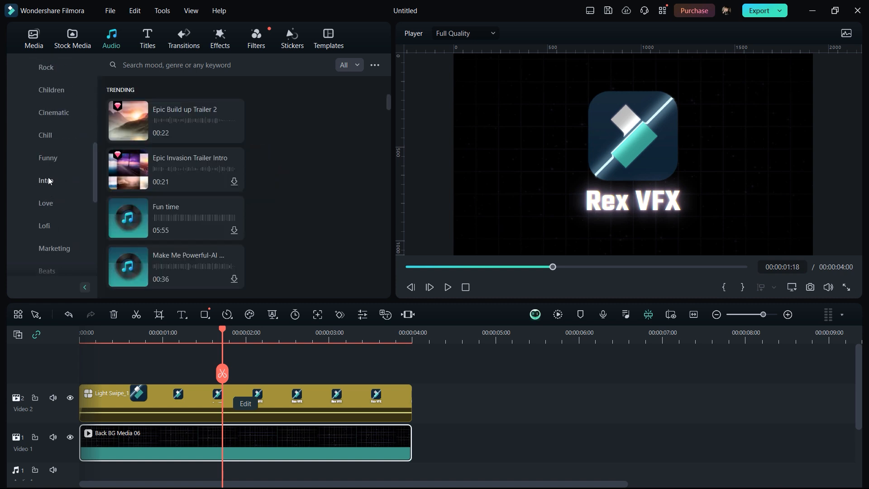
pyautogui.click(46, 181)
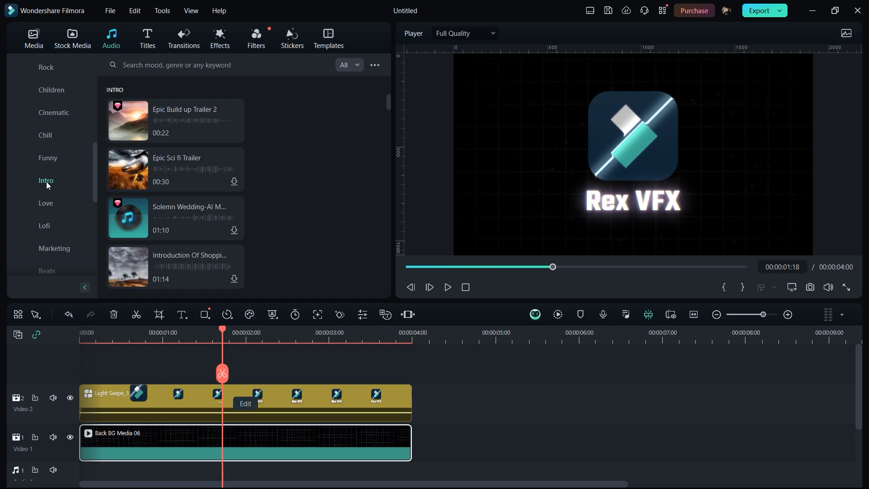
pyautogui.scroll(-3)
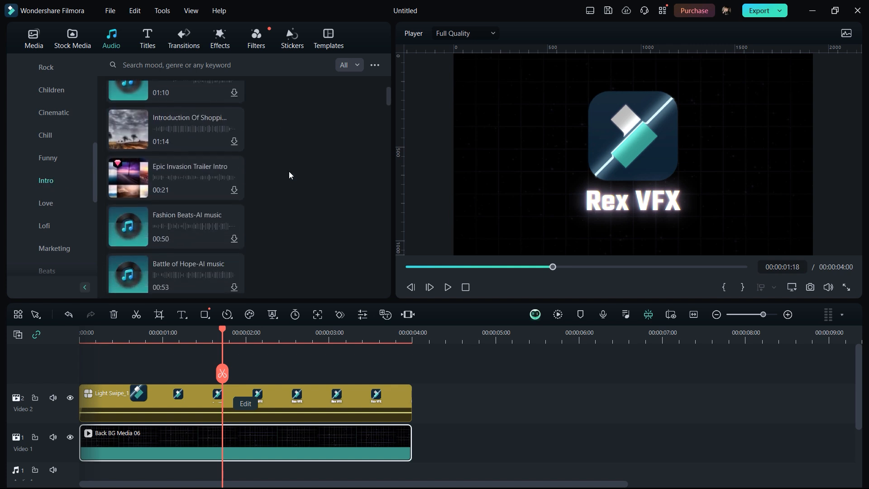
pyautogui.scroll(3)
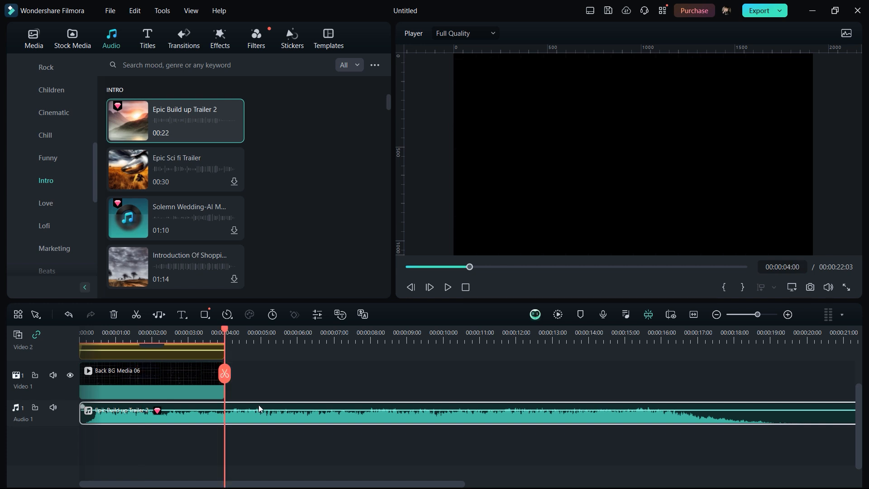
pyautogui.click(446, 287)
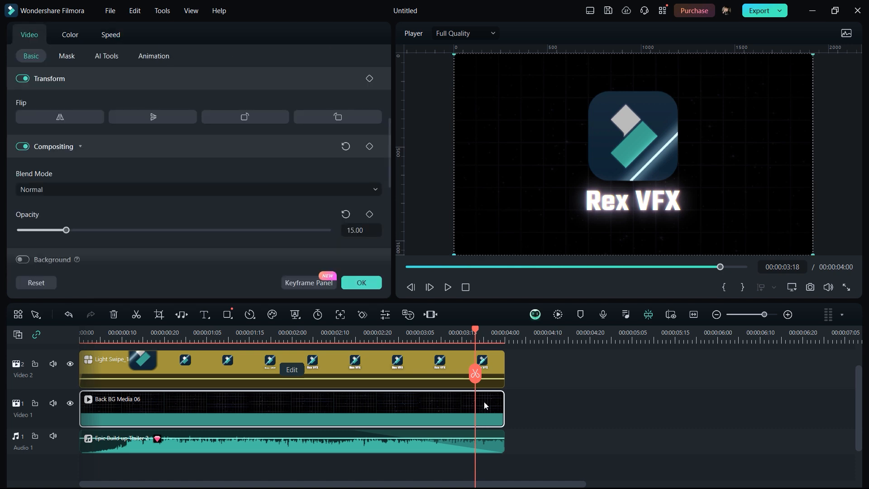
pyautogui.moveTo(154, 58)
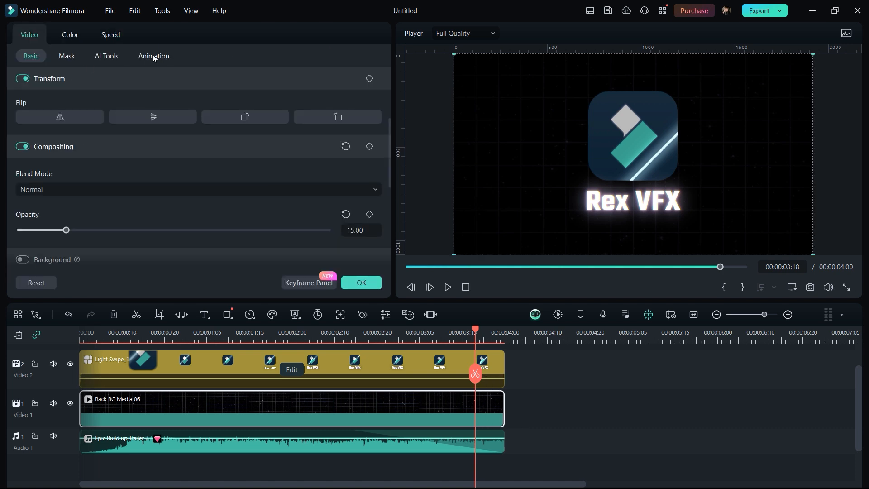
# Apply the Fade Out preset animation to the grid background clip
pyautogui.click(154, 55)
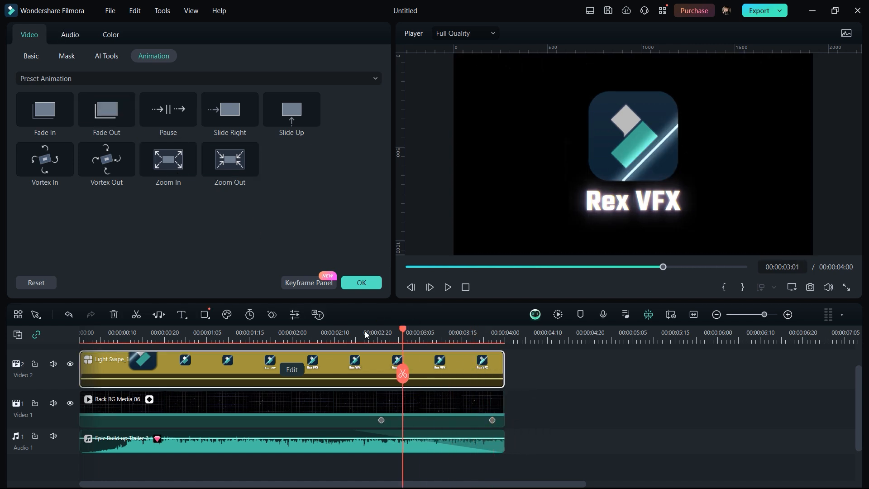
pyautogui.click(106, 109)
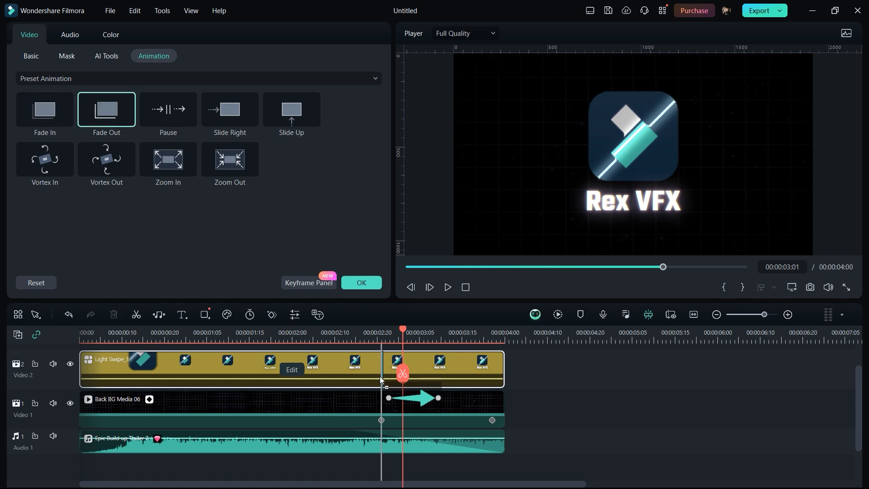
pyautogui.click(422, 333)
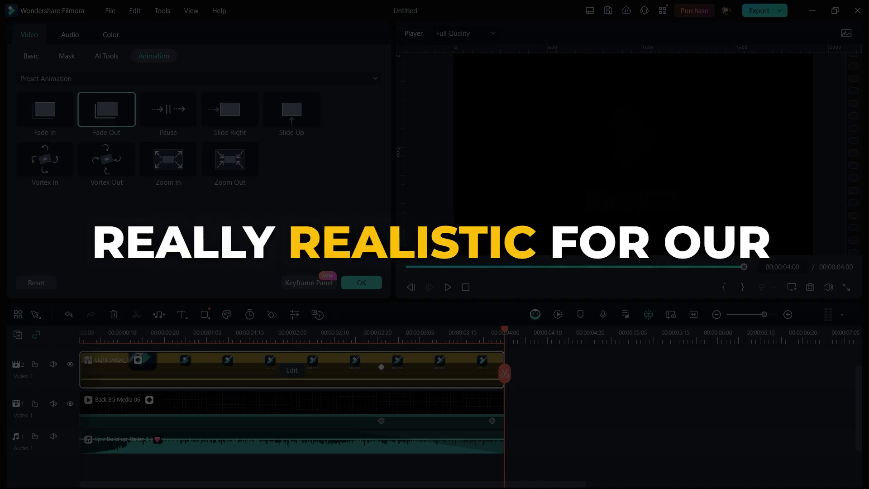
pyautogui.click(446, 287)
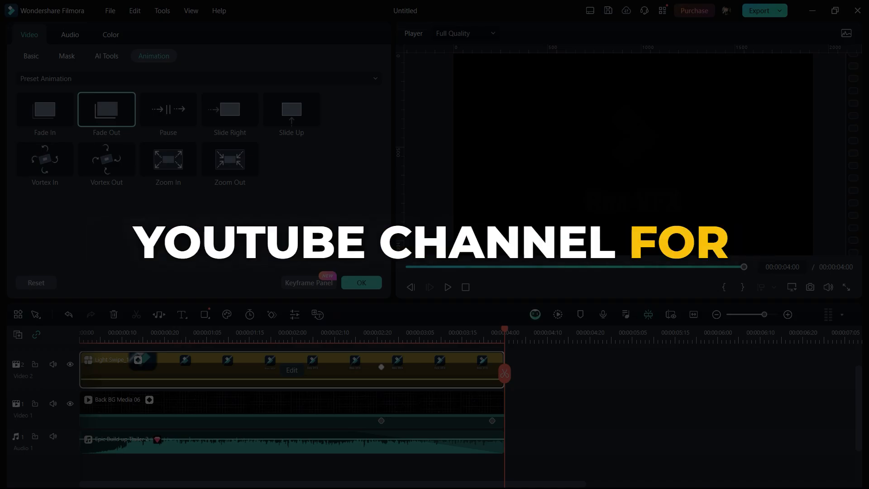